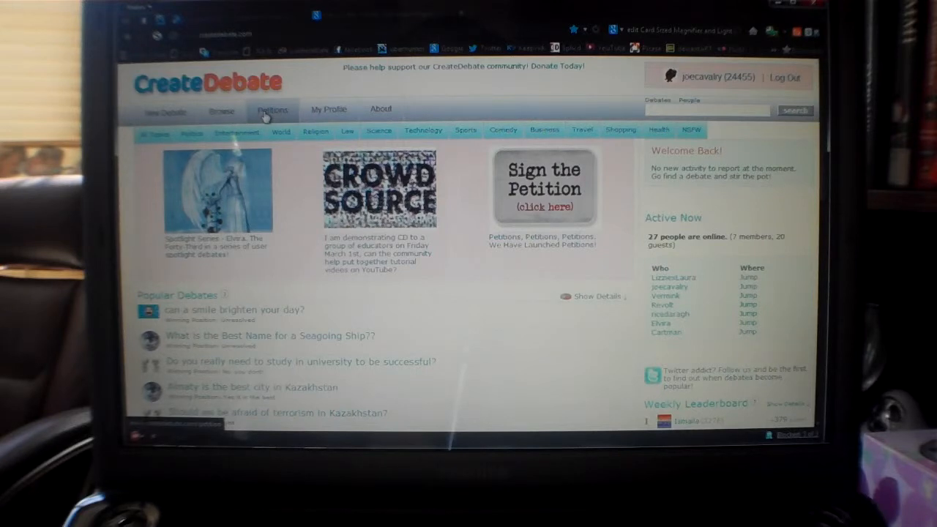
Choose the new petition option from the Petitions menu to open the blank petition form.
{"action": "left_click", "coordinate": [272, 109]}
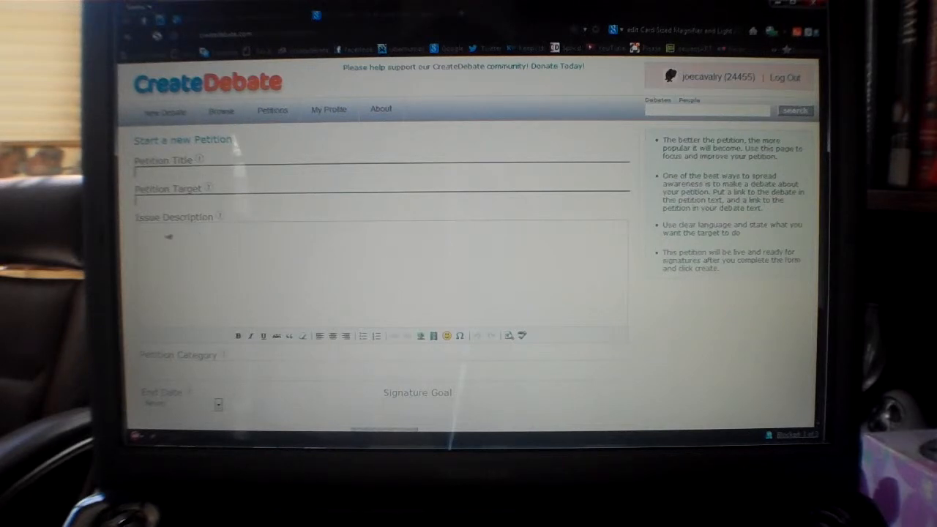
{"action": "mouse_move", "coordinate": [194, 267]}
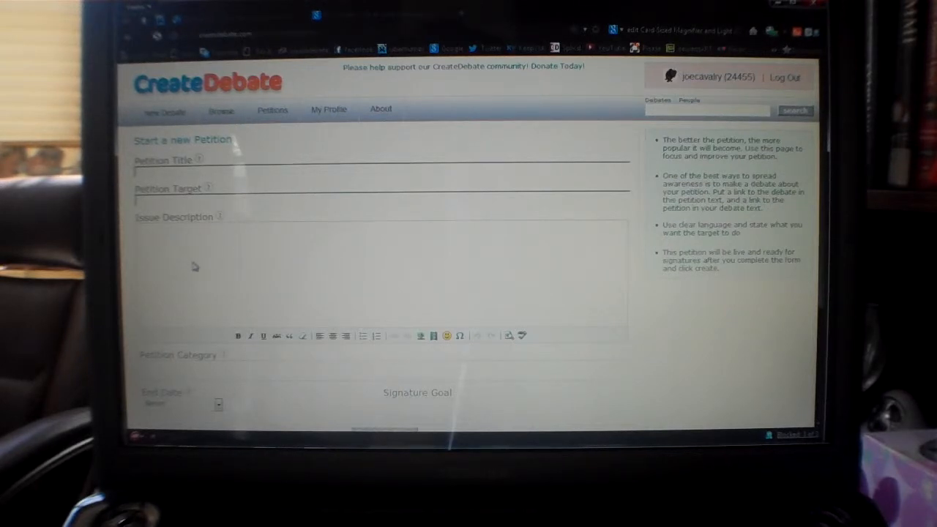